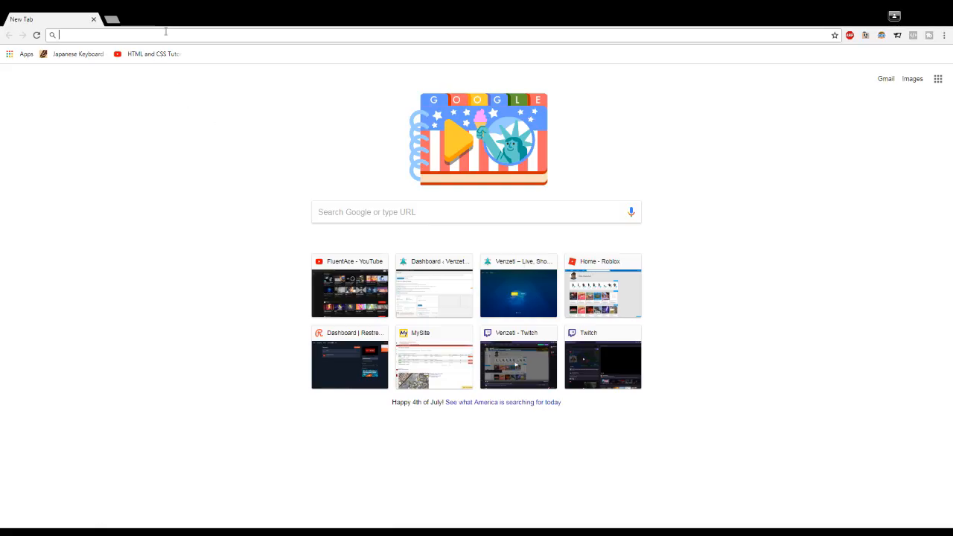
Step: Load roblox.com from the address bar
type("roblox.com")
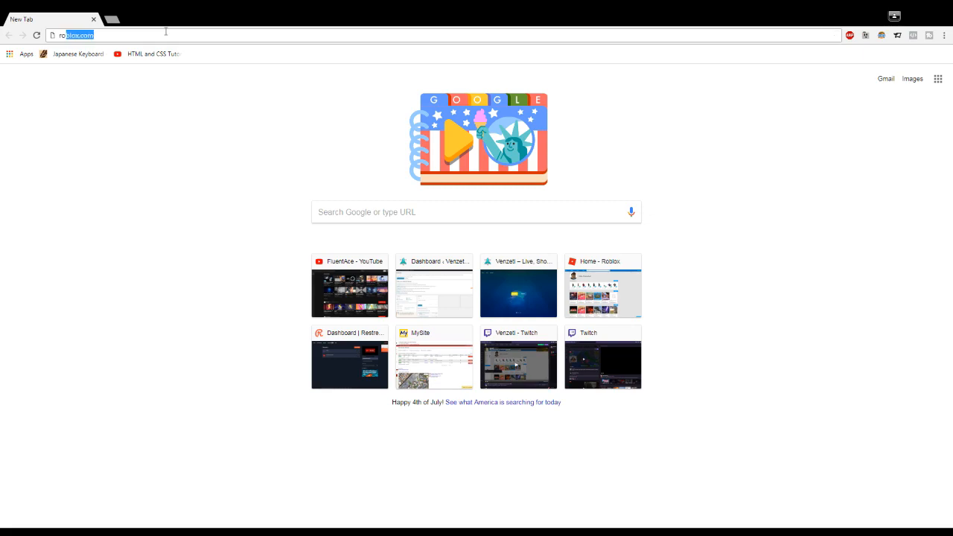
key("Return")
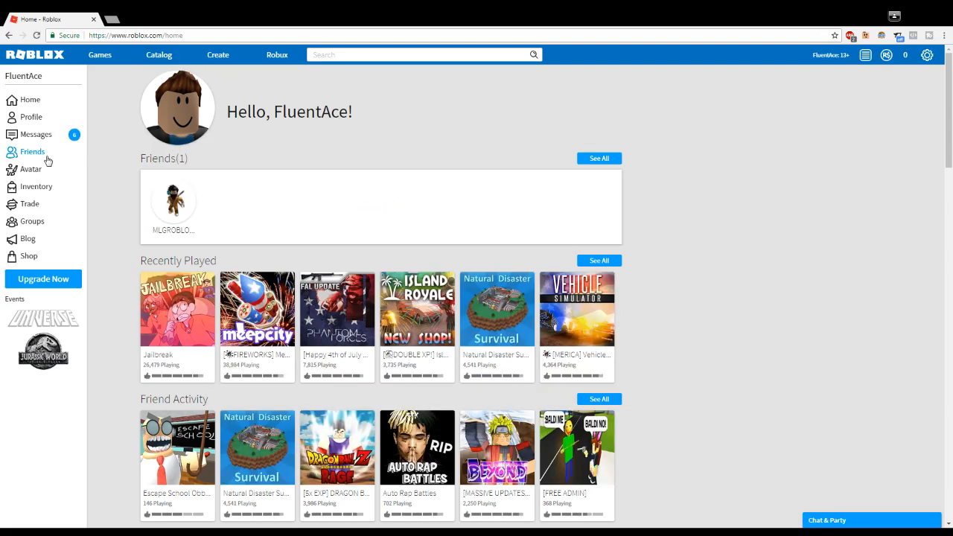
Step: Show the My Friends page listing one offline friend and bring up the account options
left_click(33, 152)
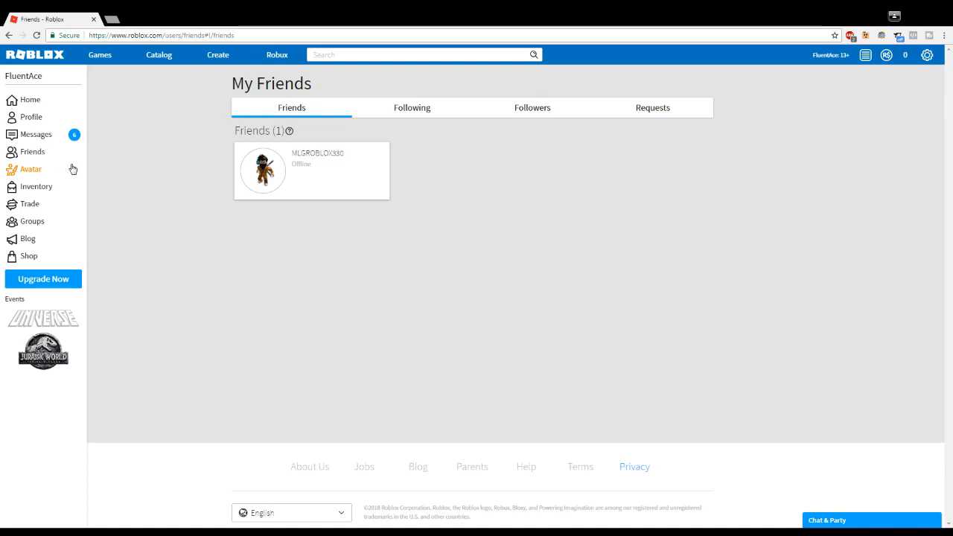
mouse_move(507, 224)
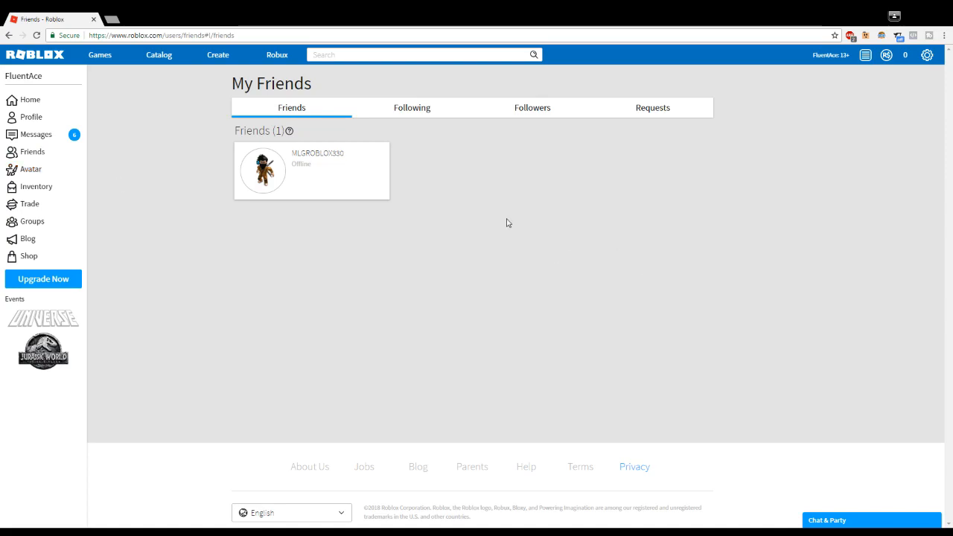
mouse_move(542, 198)
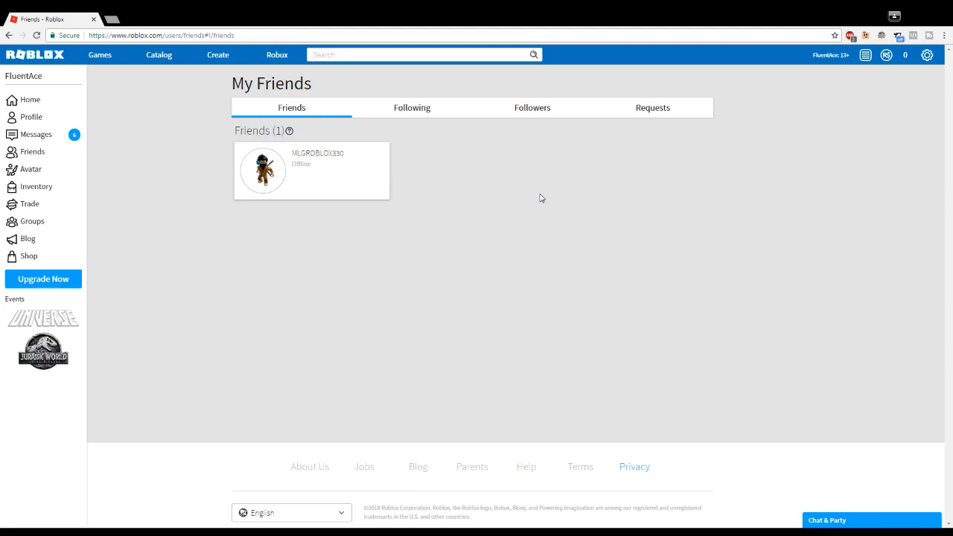
double_click(251, 131)
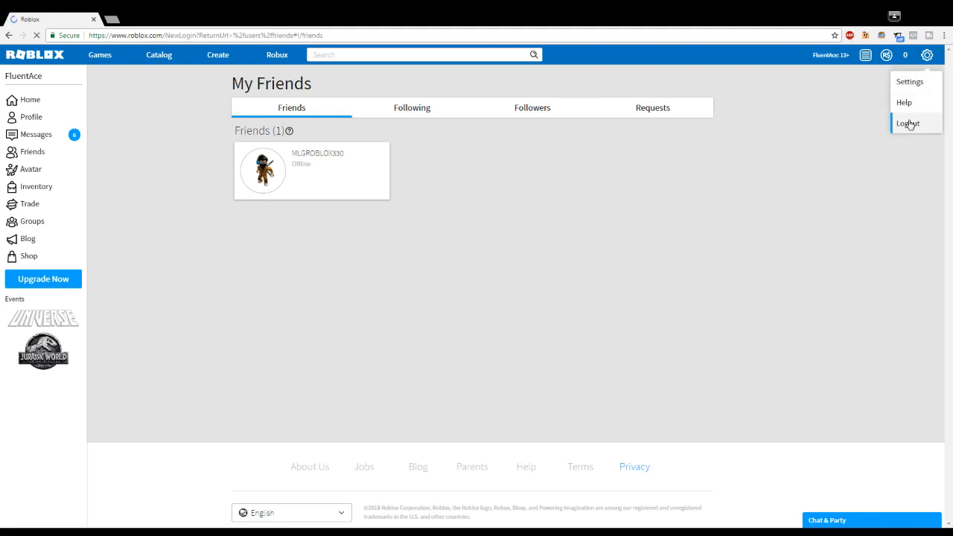
Step: Log out, sign in as 'venzeti' and view its seven pending friend requests
left_click(908, 123)
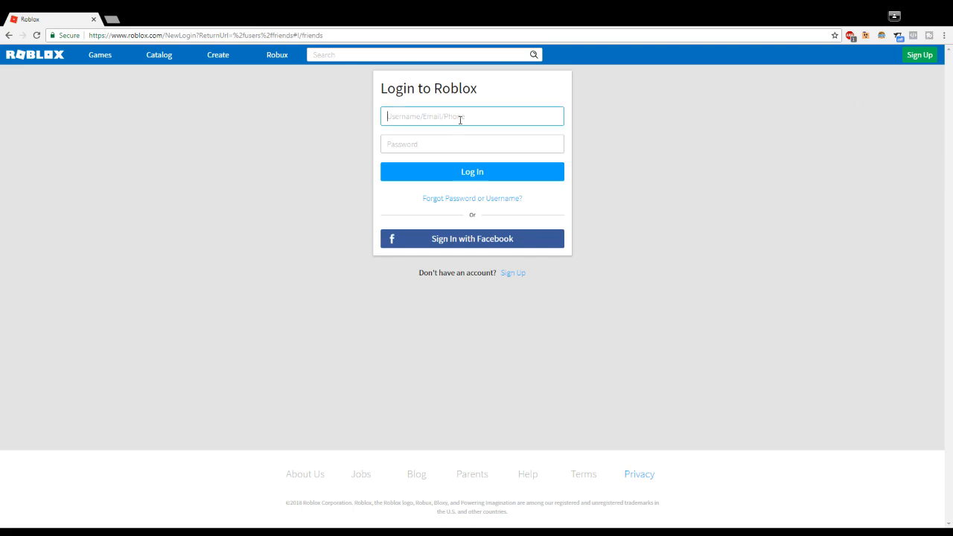
type("venzeti")
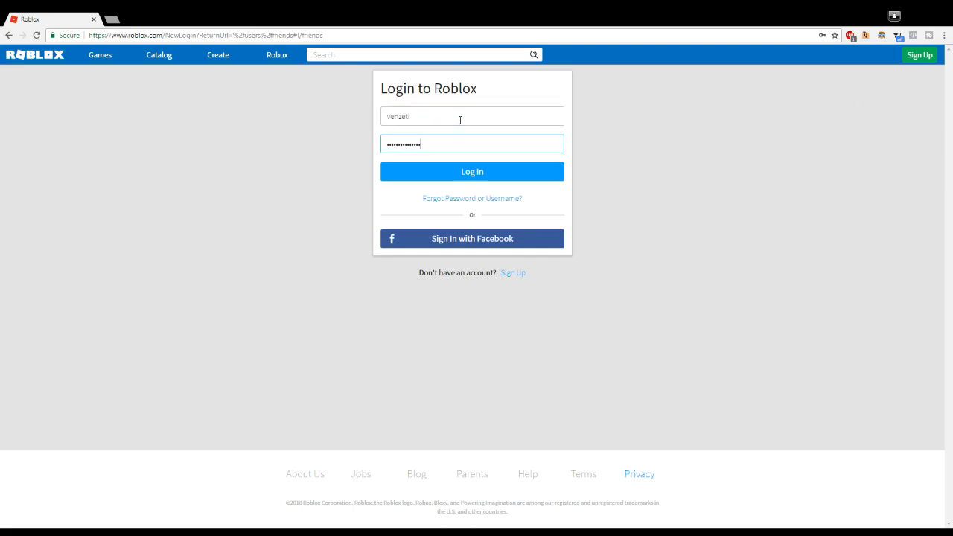
left_click(472, 171)
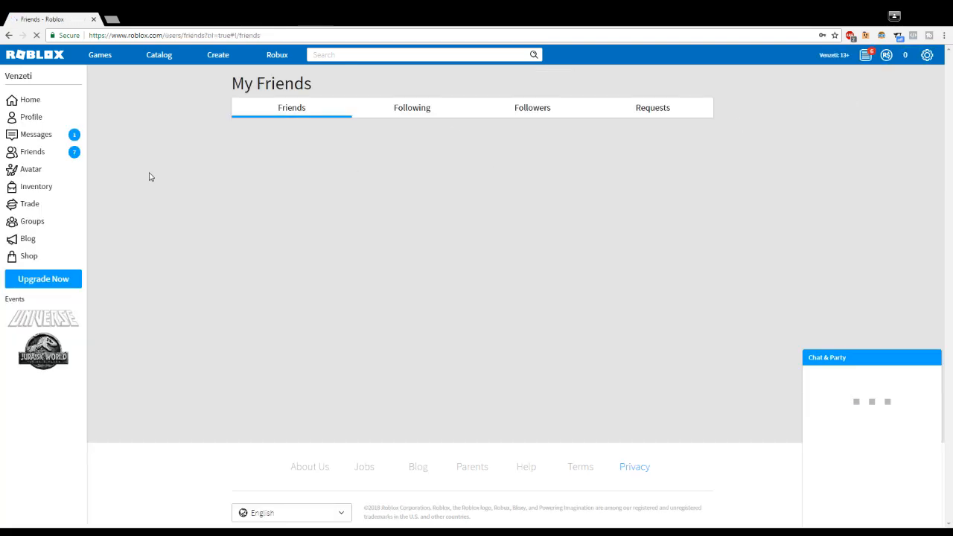
left_click(33, 152)
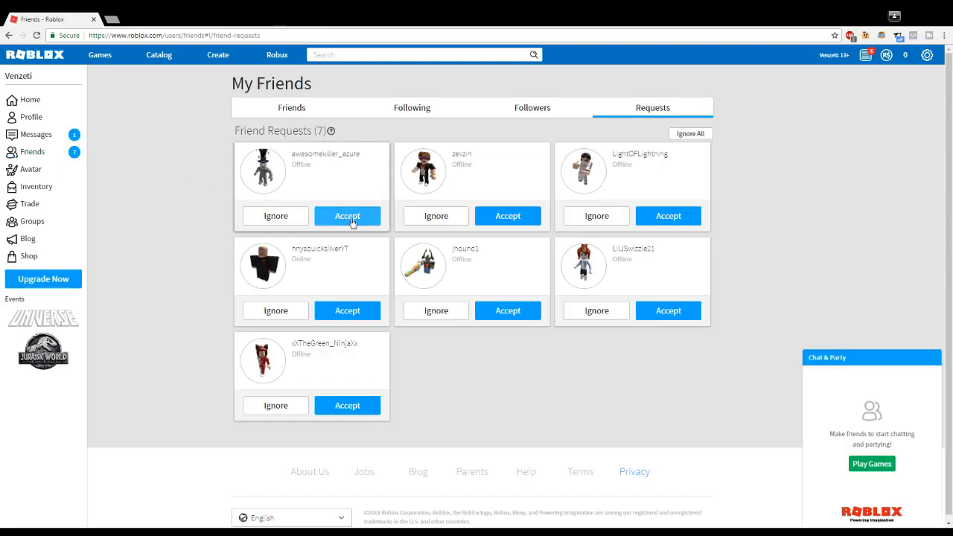
Step: Accept every pending friend request so the list reaches seven friends
left_click(347, 214)
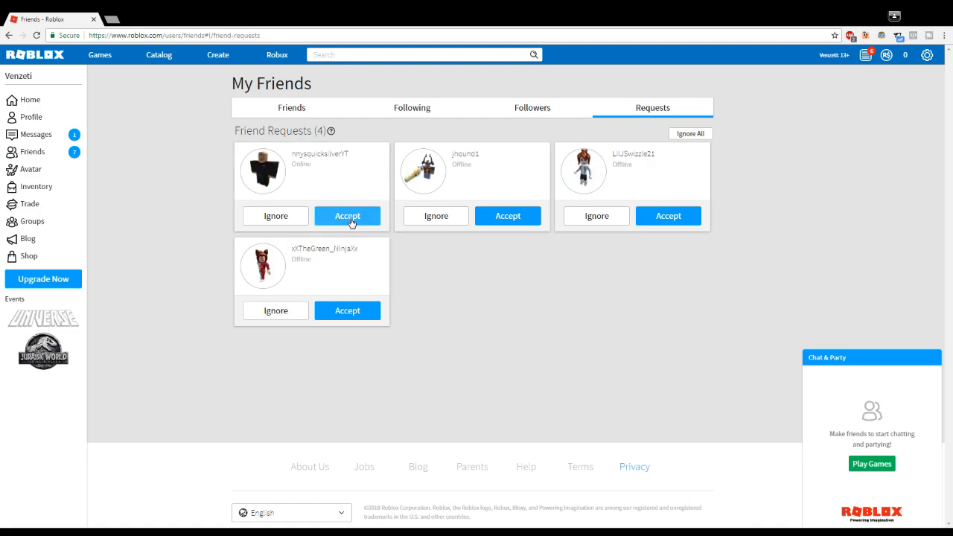
left_click(347, 216)
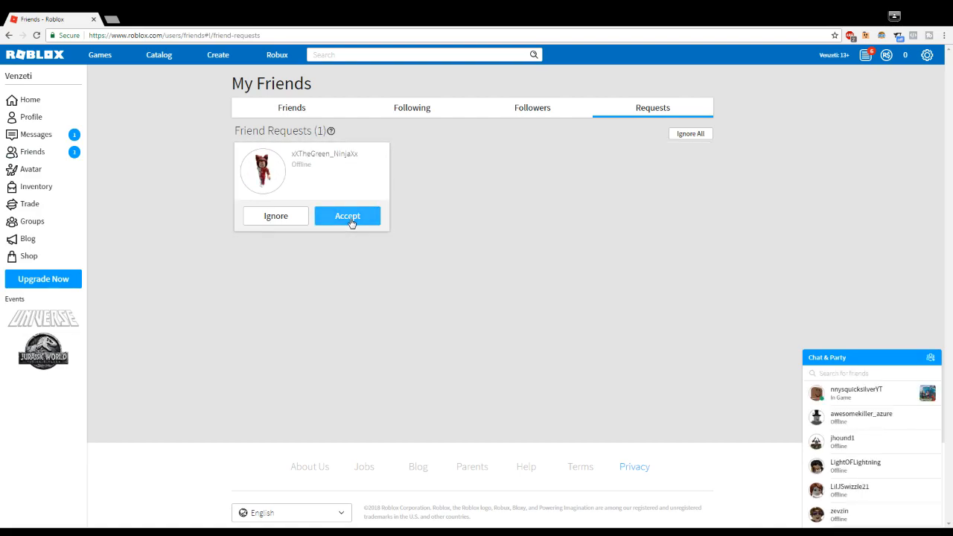
left_click(347, 214)
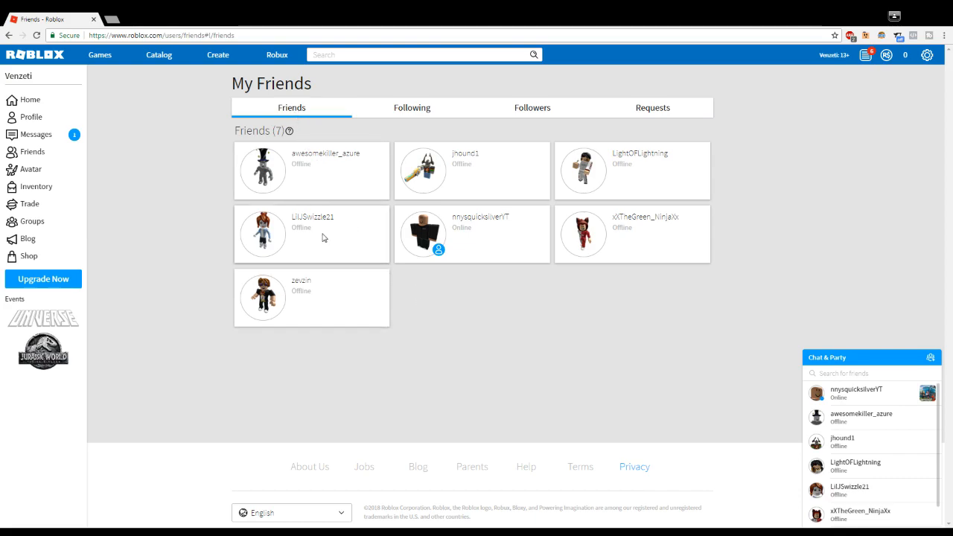
mouse_move(425, 319)
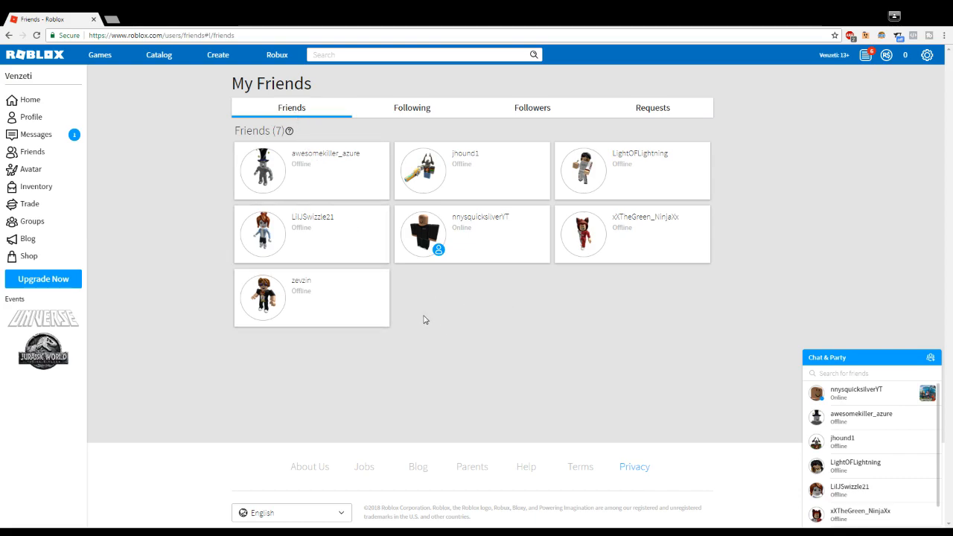
mouse_move(114, 22)
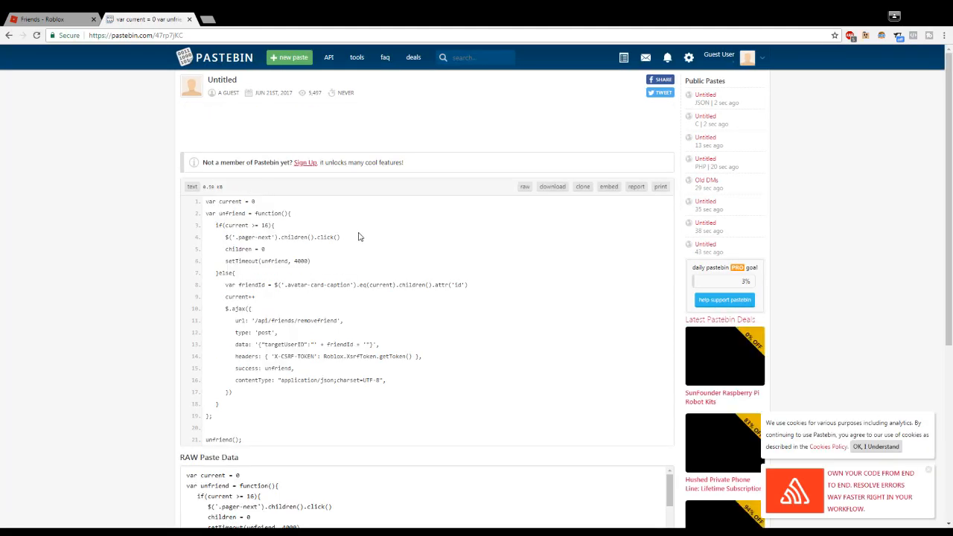
Step: Select the Pastebin paste's address and scroll through the unfriend script
left_click(134, 35)
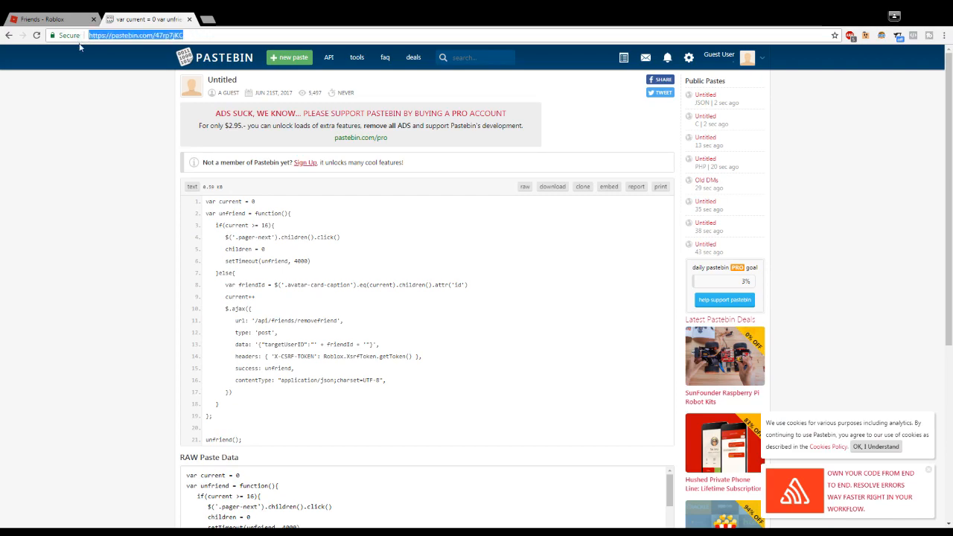
scroll("down", 3)
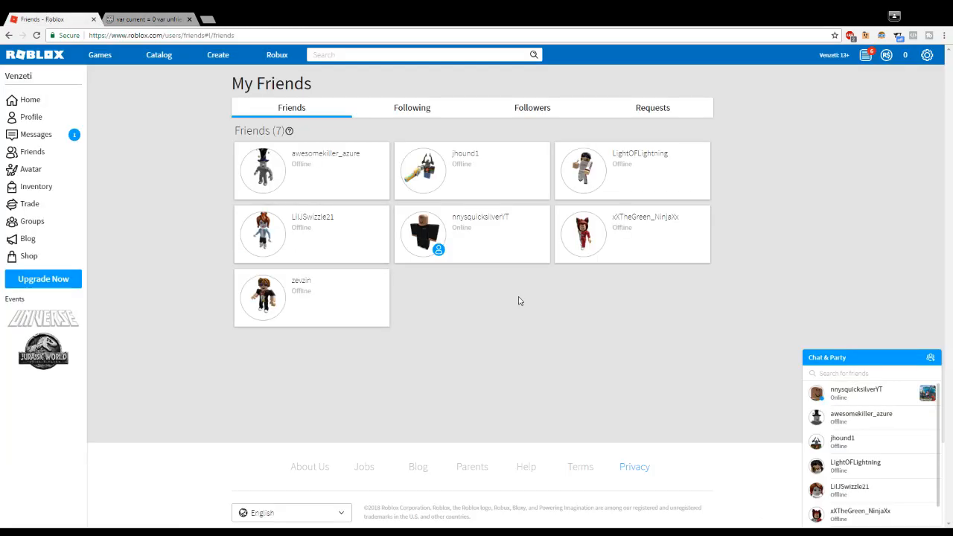
mouse_move(429, 295)
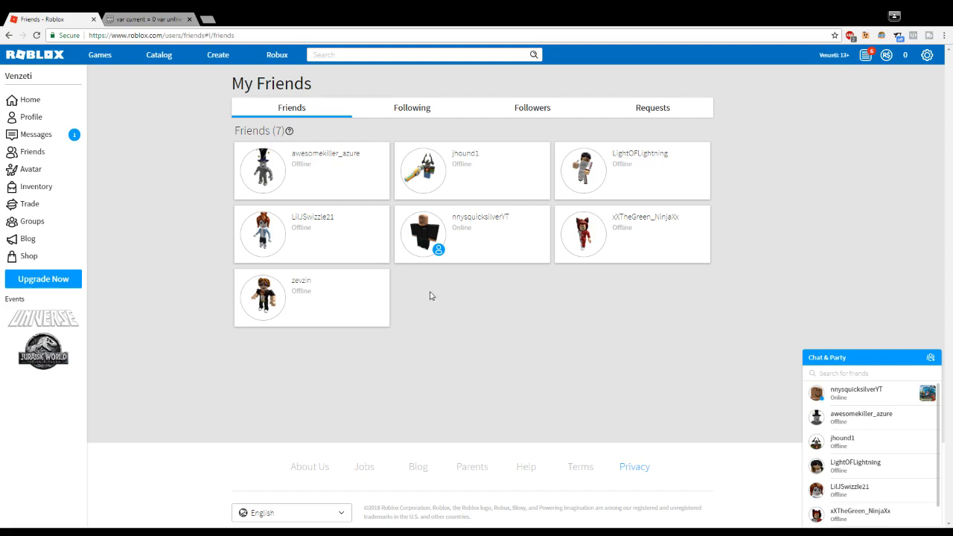
mouse_move(491, 425)
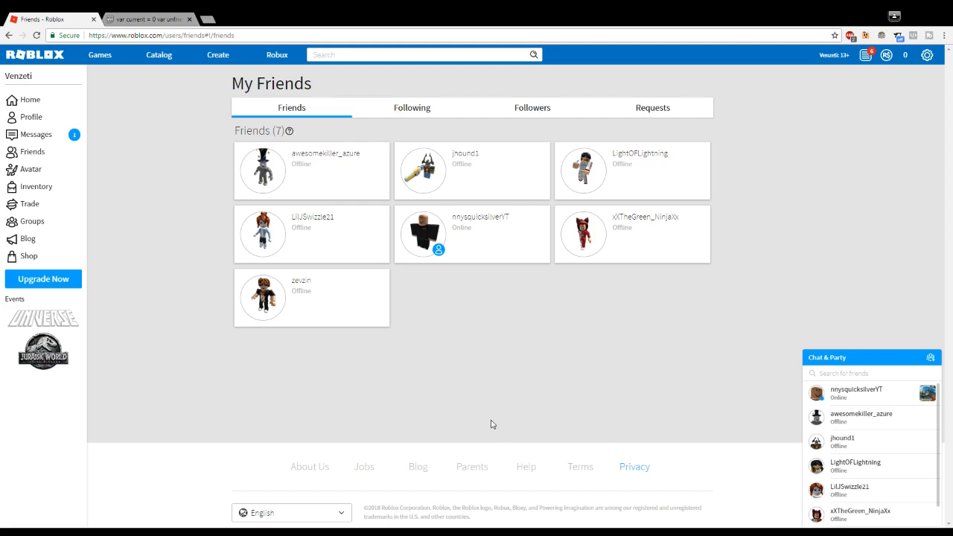
Step: Show Chrome's developer tools with F12 beside the seven-friend list
key("F12")
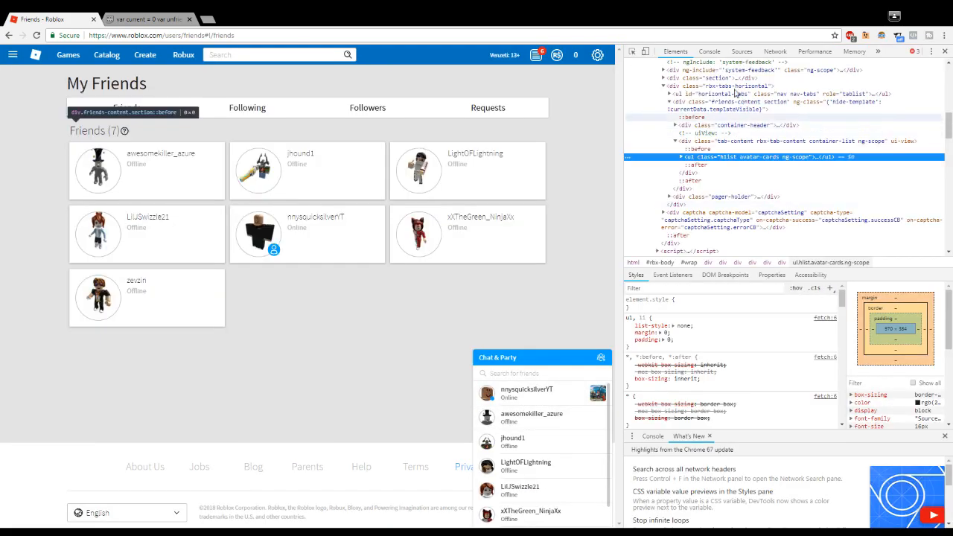
Step: Switch DevTools to the Console to run the friend-removal script
left_click(709, 51)
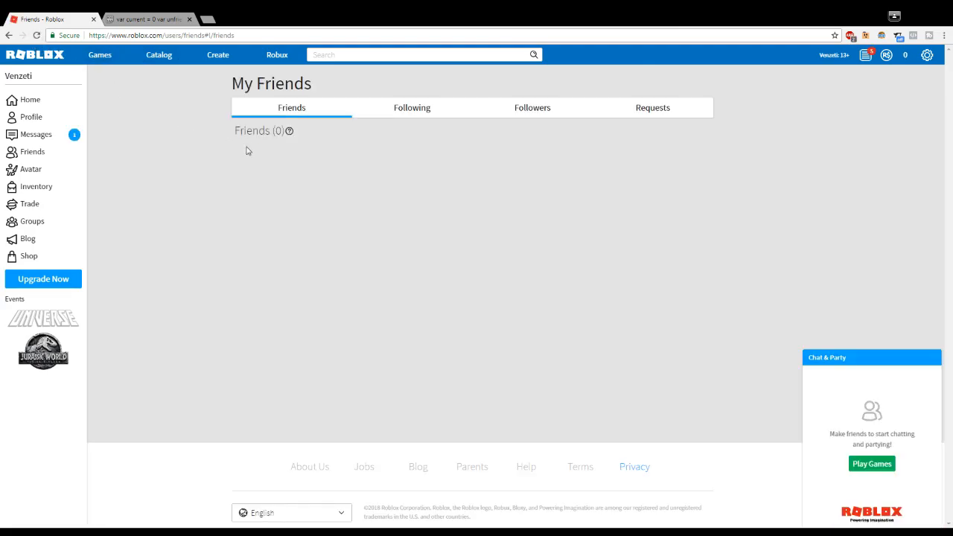
mouse_move(247, 146)
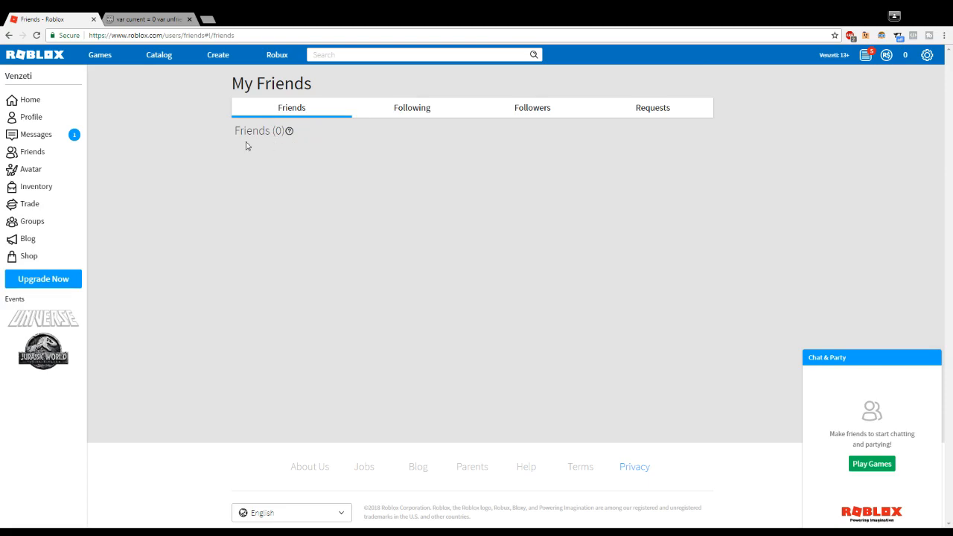
mouse_move(310, 201)
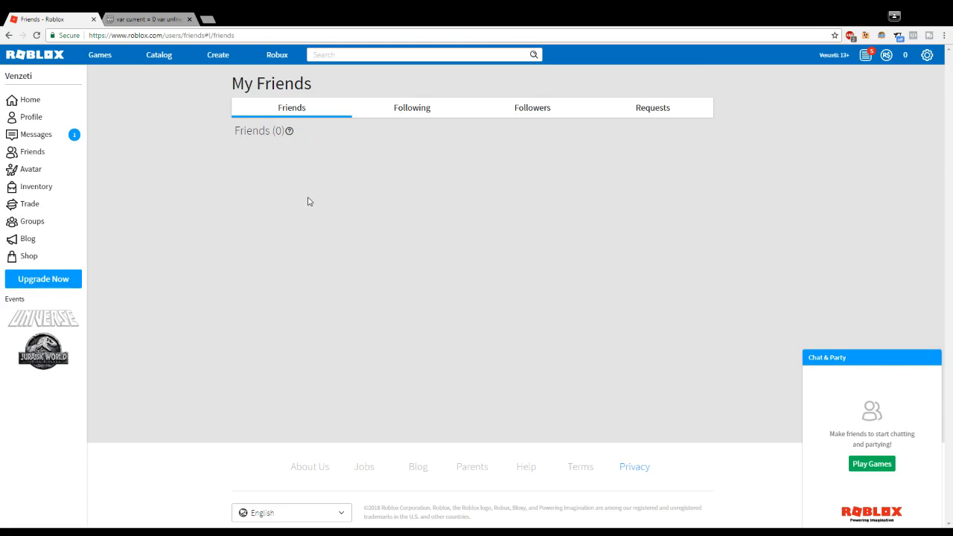
mouse_move(281, 184)
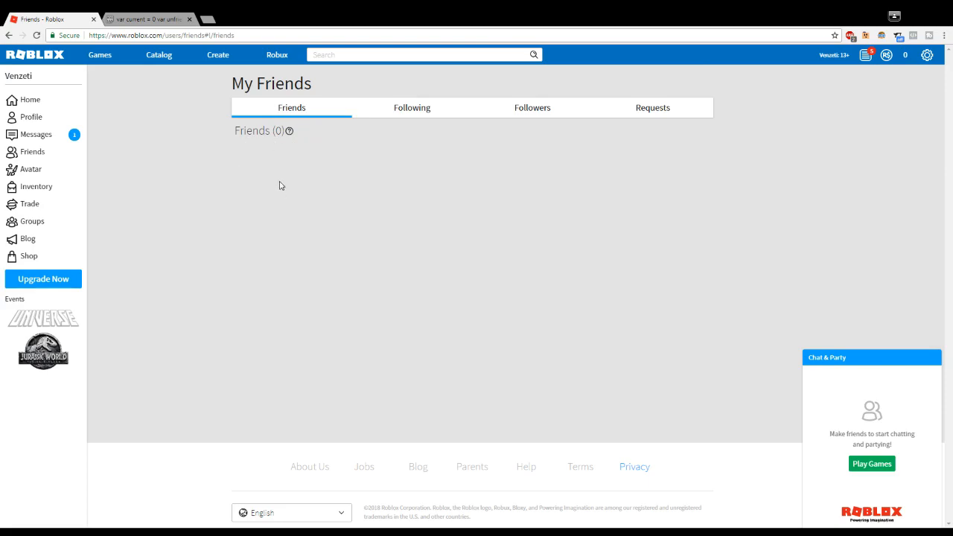
double_click(251, 131)
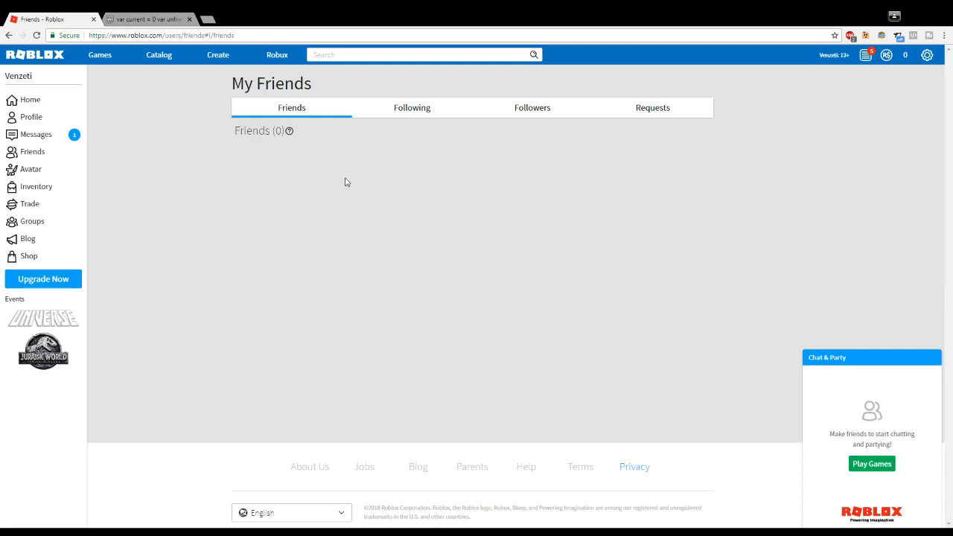
mouse_move(866, 59)
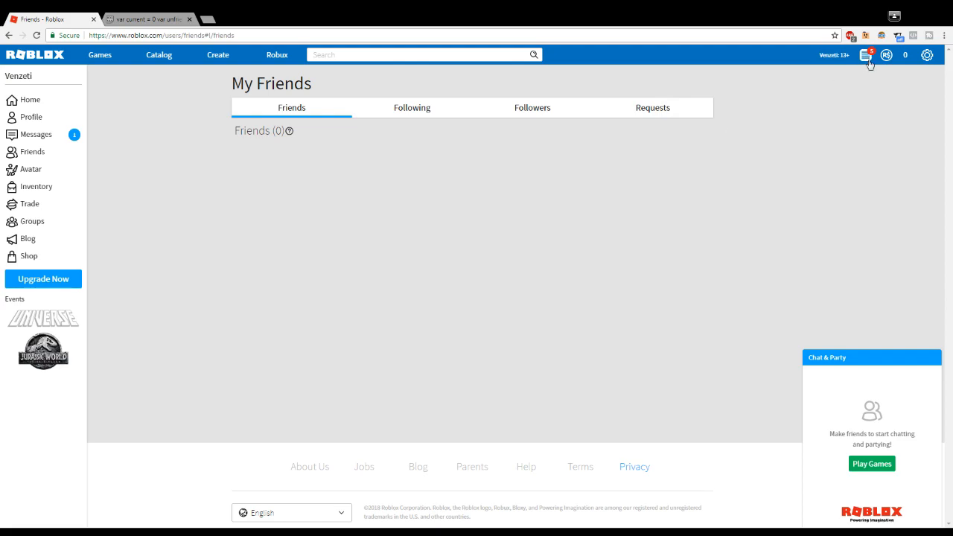
mouse_move(870, 62)
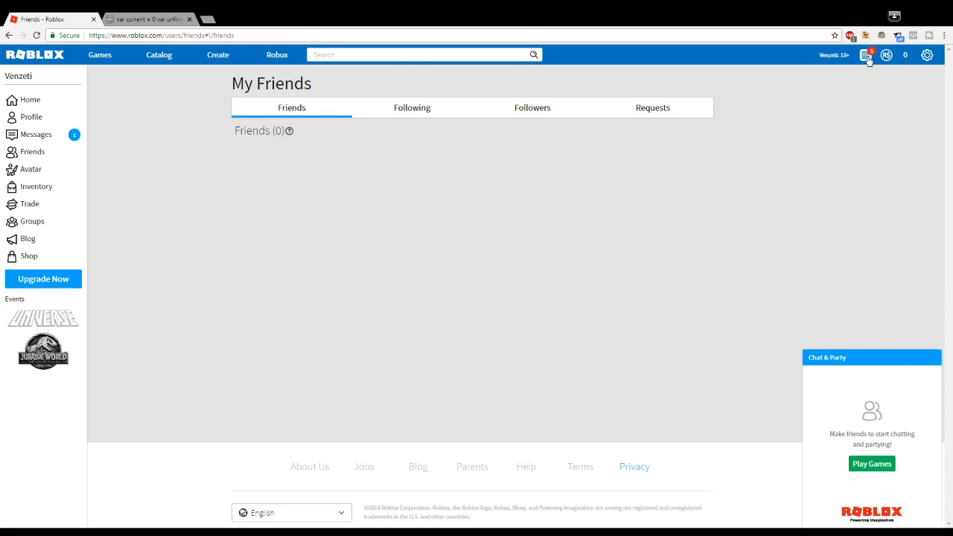
mouse_move(831, 69)
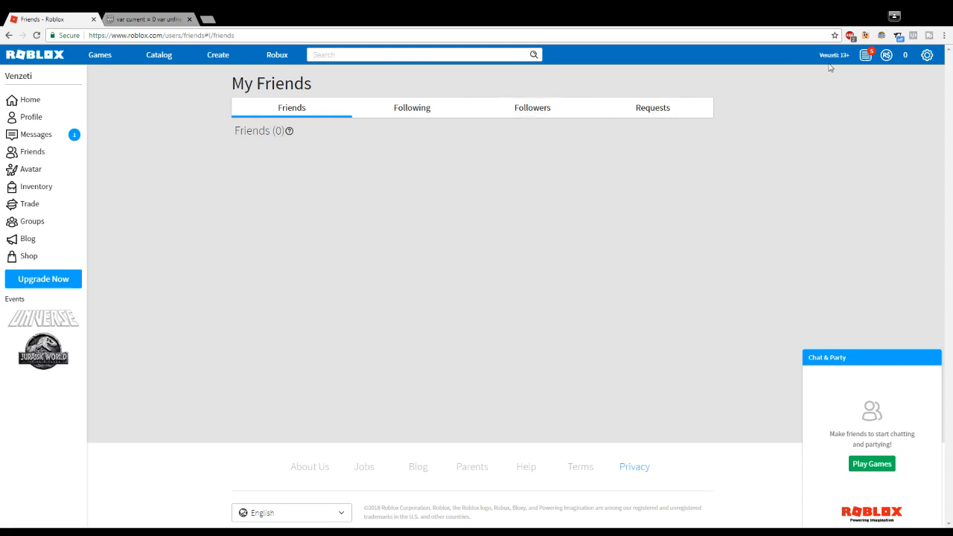